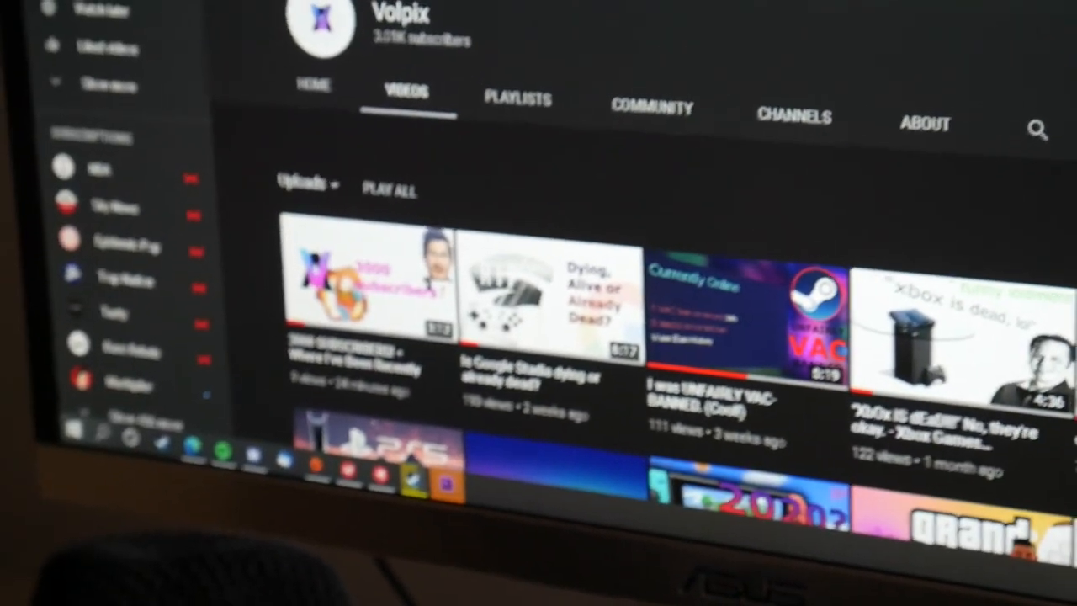
Scroll the Stadia video's watch page, which shows 6 likes and 20 dislikes.
scroll(down, 3)
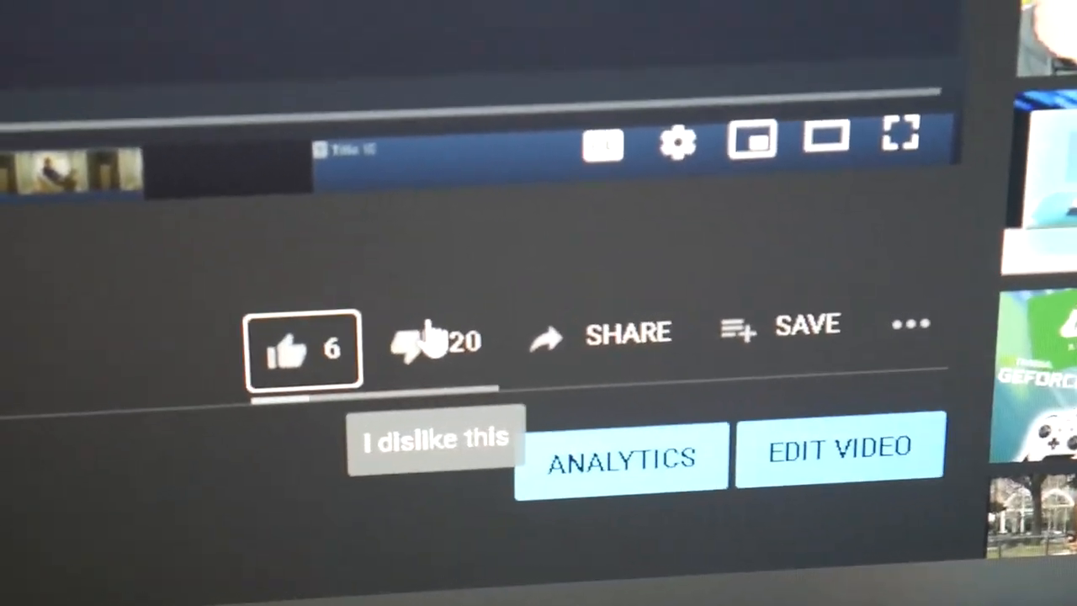
Dislike the Stadia video, raising dislikes to 21, and scroll down to its comments.
click(425, 341)
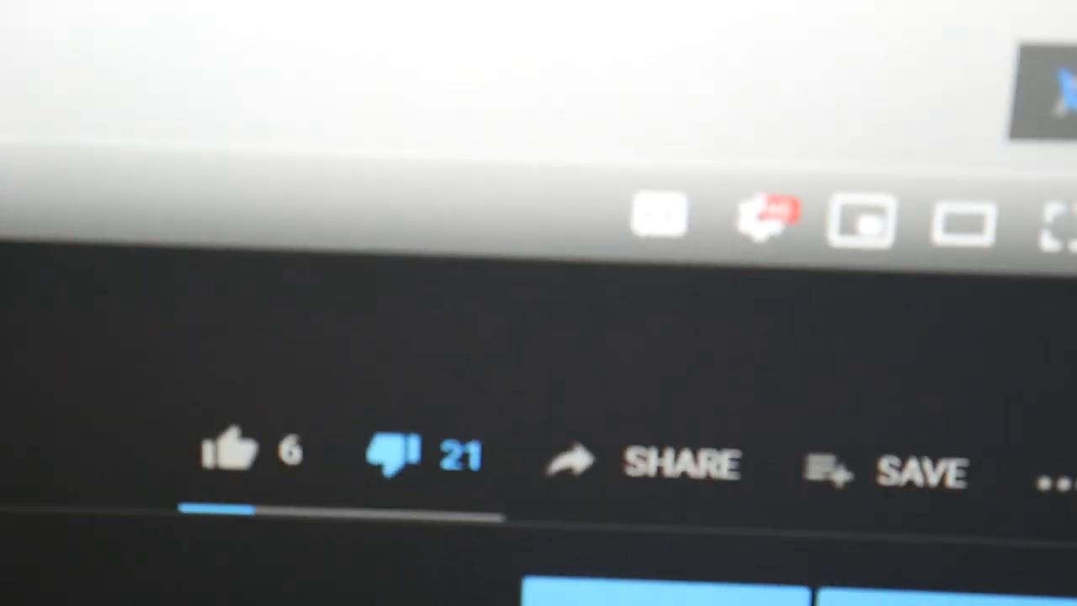
scroll(down, 3)
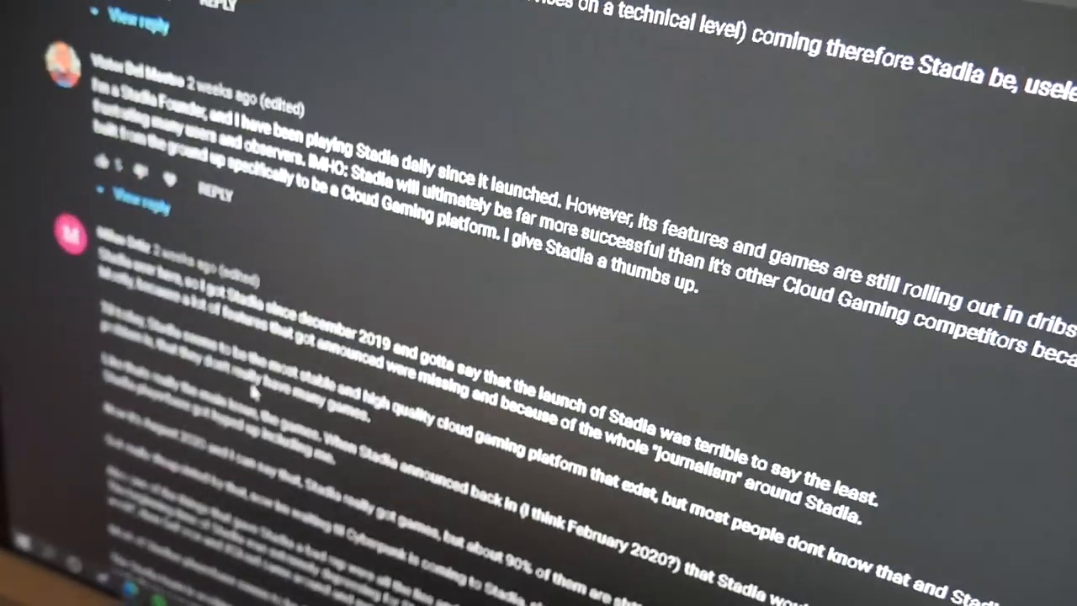
scroll(down, 3)
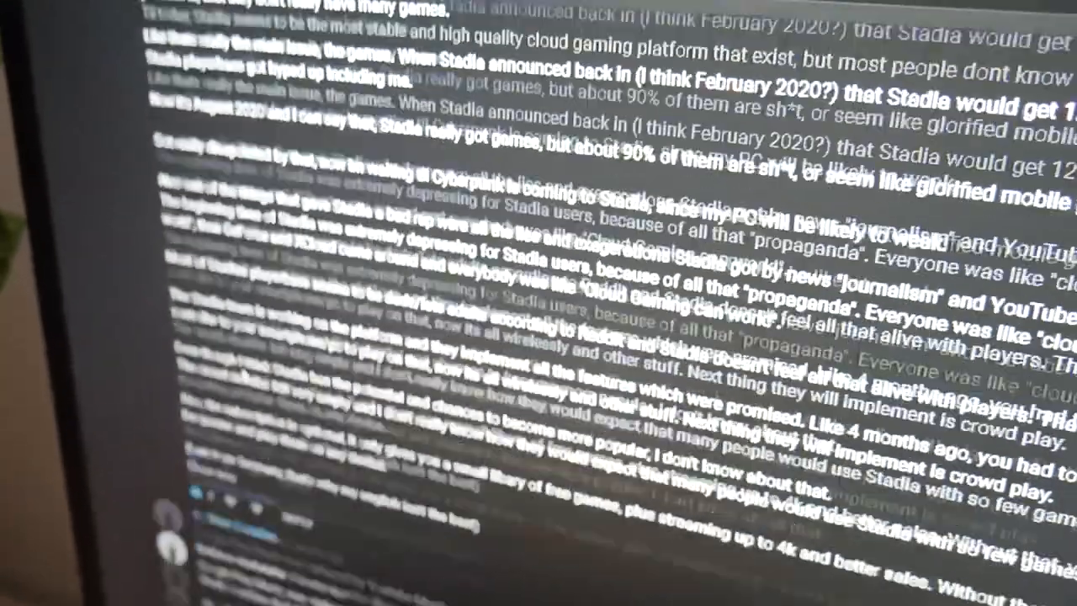
scroll(down, 3)
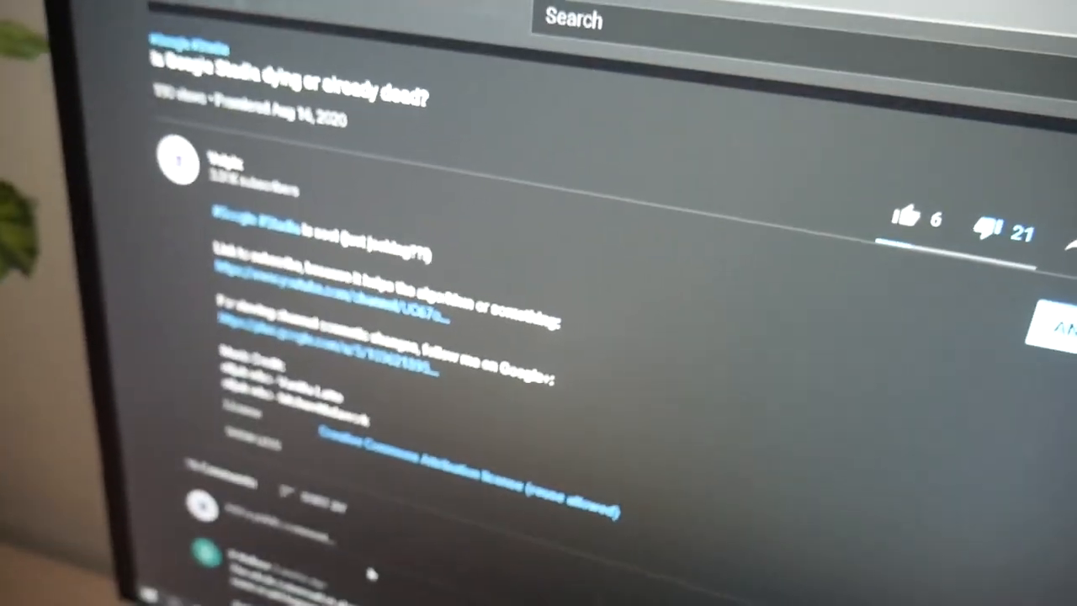
Scroll through the comments to the Stadia Founder's comment and its 'Same' reply.
scroll(down, 3)
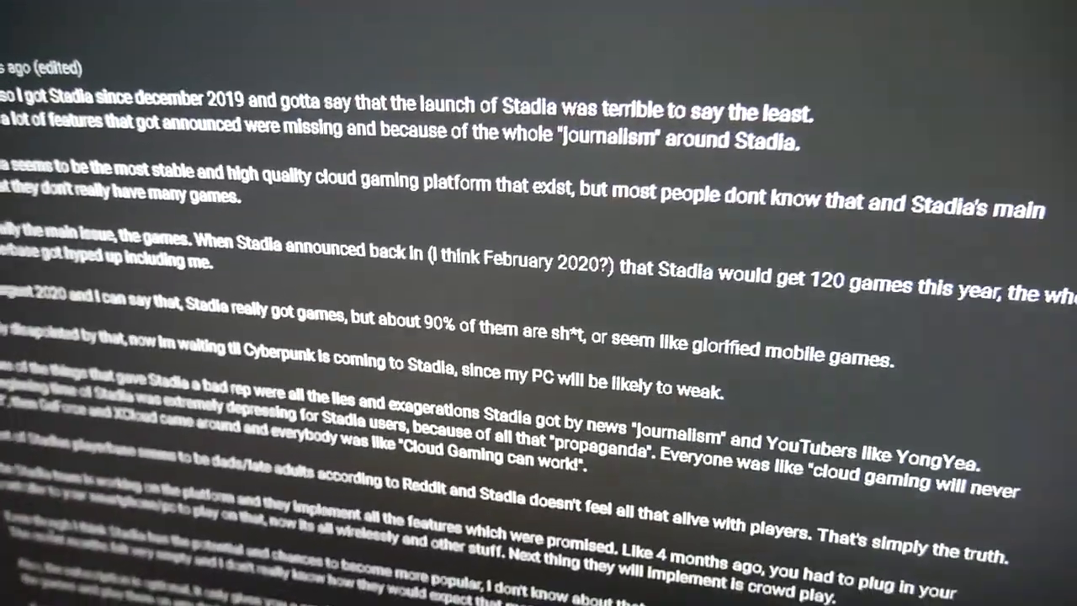
scroll(down, 3)
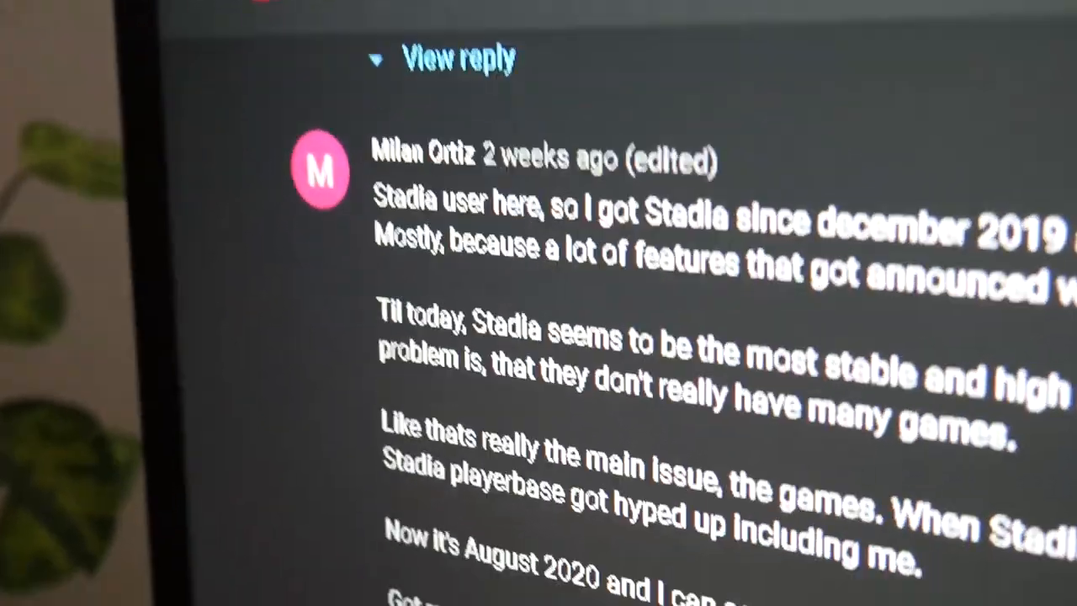
scroll(down, 3)
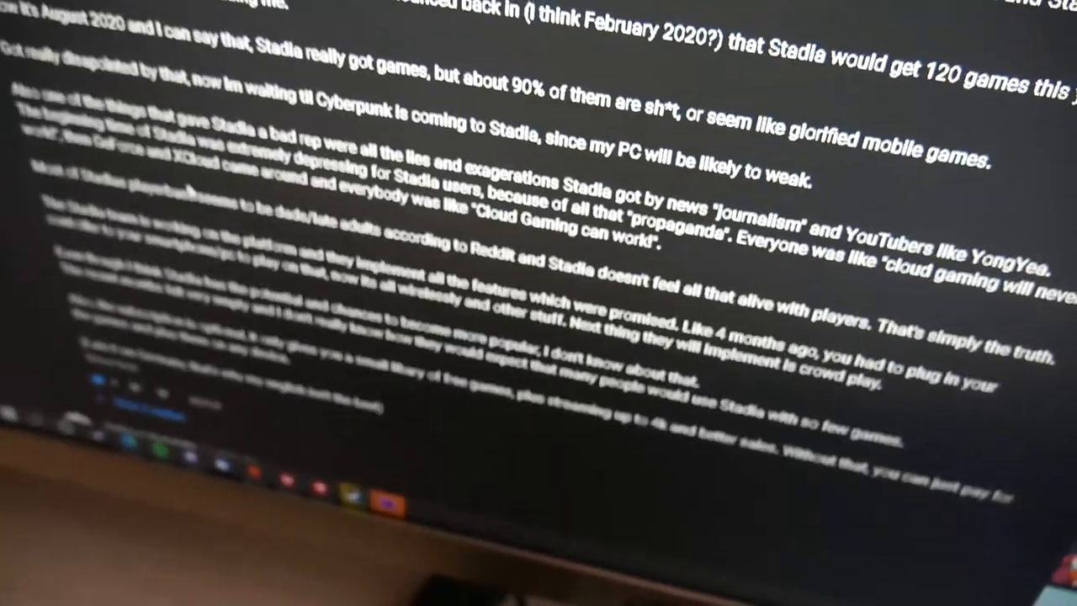
scroll(down, 3)
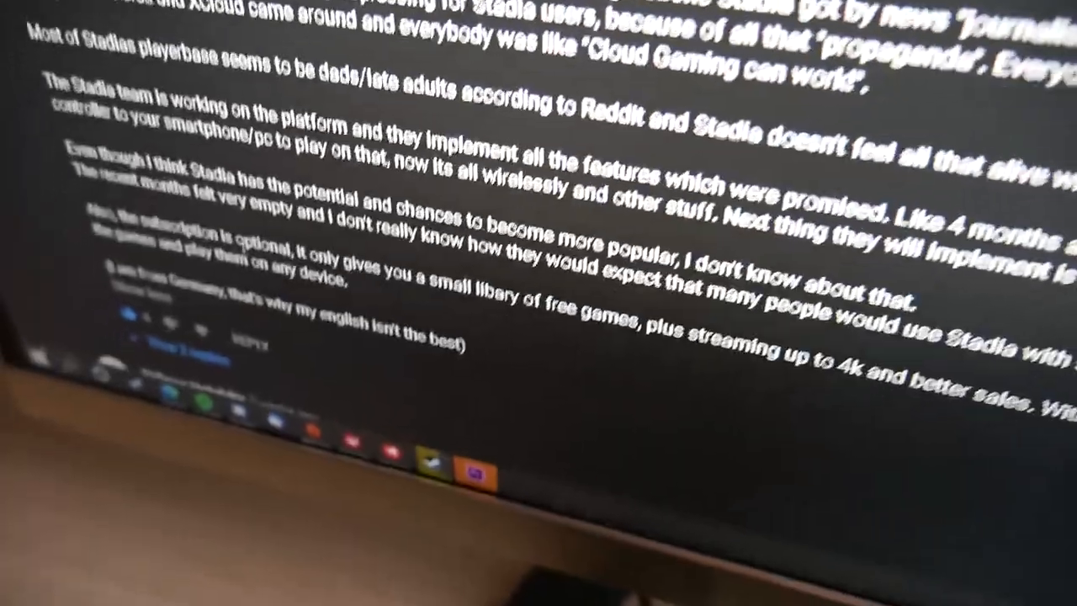
scroll(down, 3)
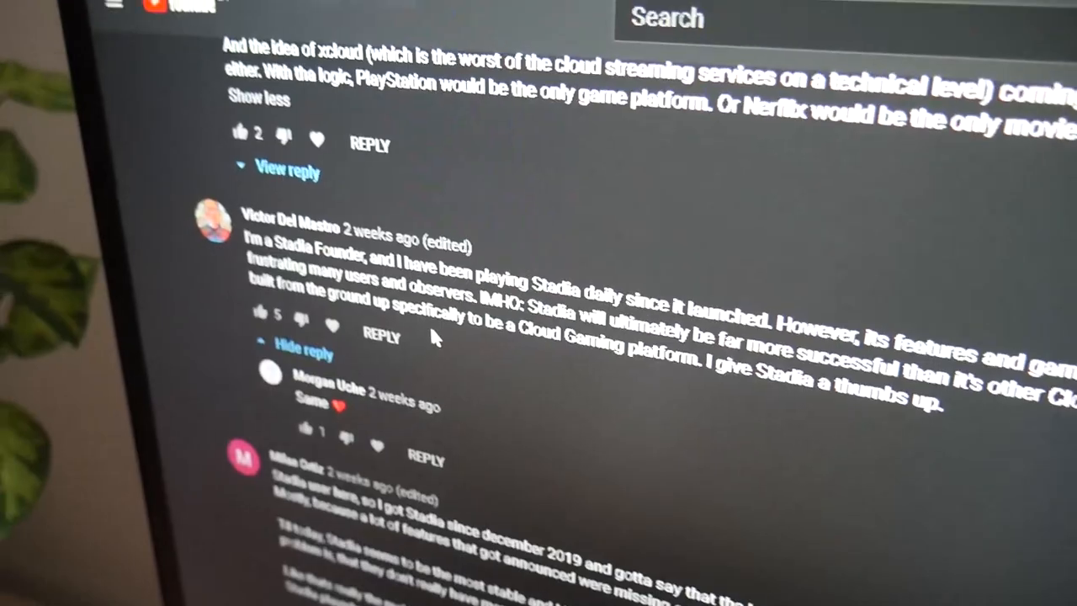
Return to the Volpix channel's Videos tab, listing uploads from the 3000 subscribers video.
scroll(down, 3)
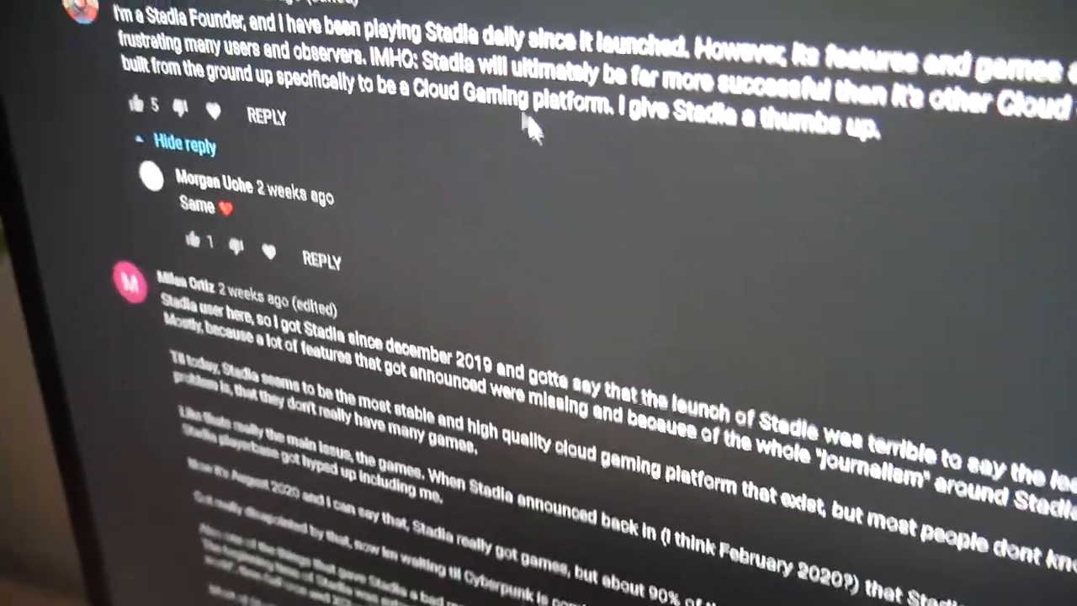
scroll(down, 3)
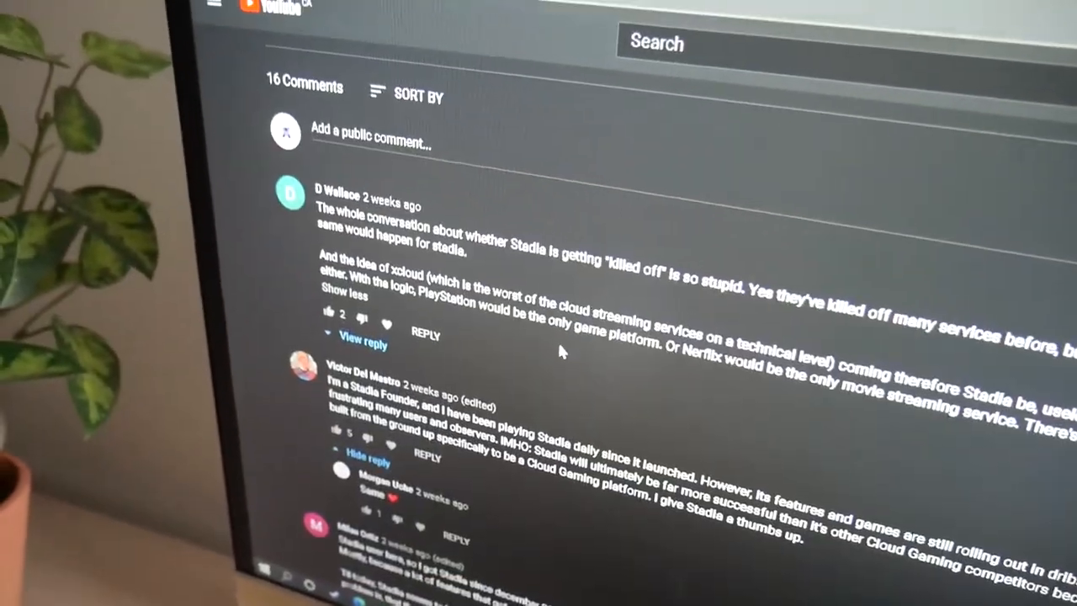
scroll(down, 3)
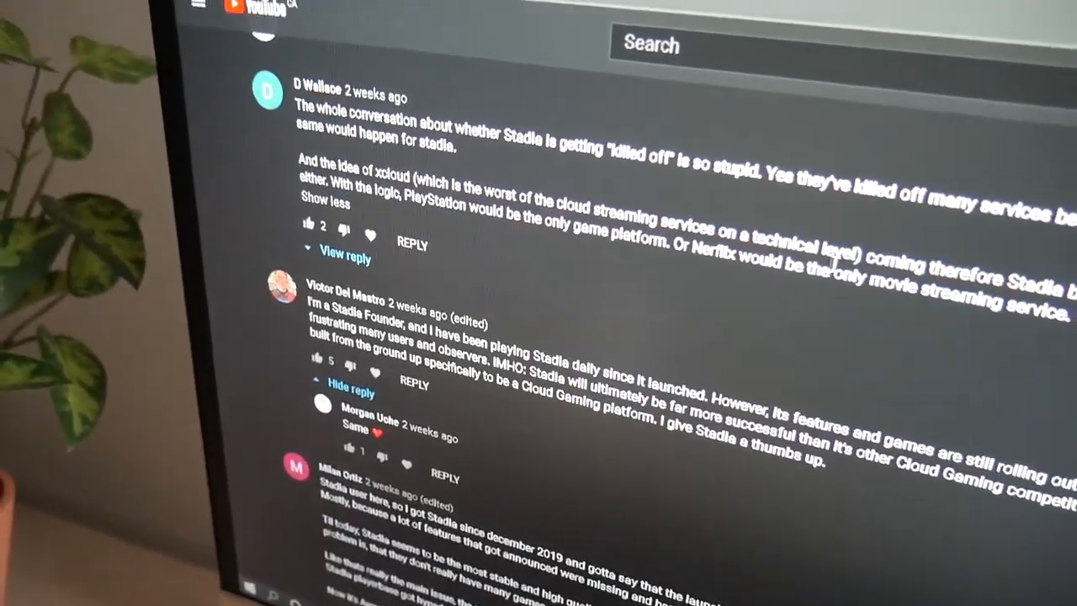
scroll(down, 3)
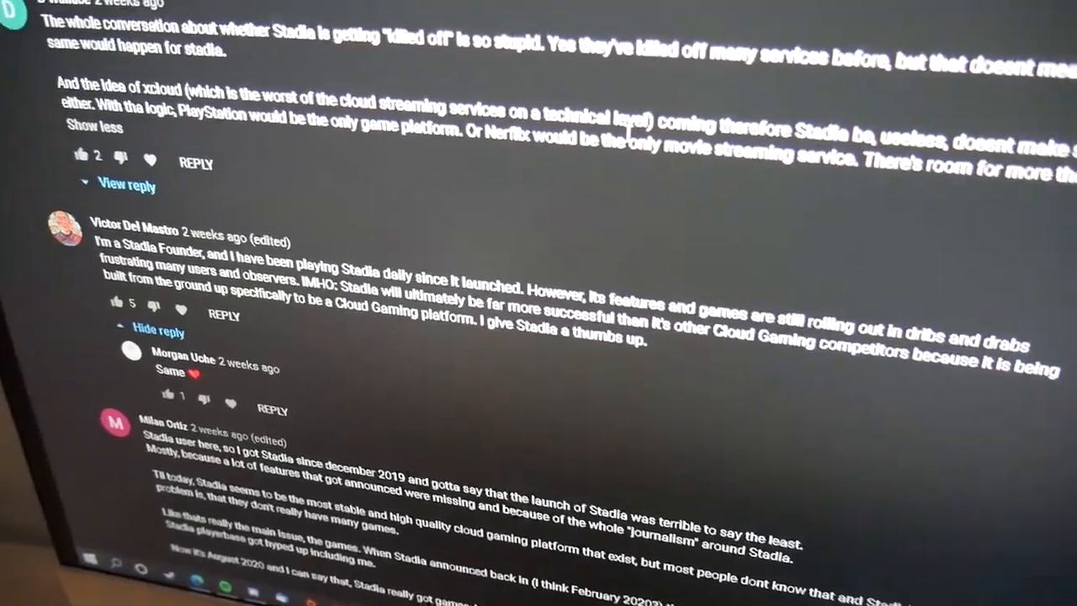
scroll(down, 3)
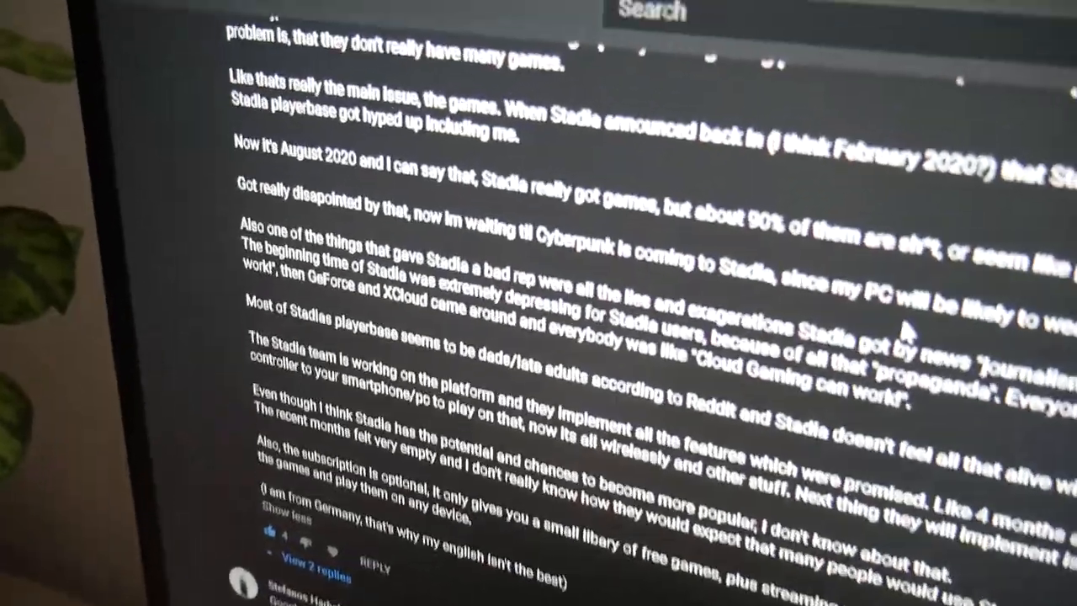
scroll(down, 3)
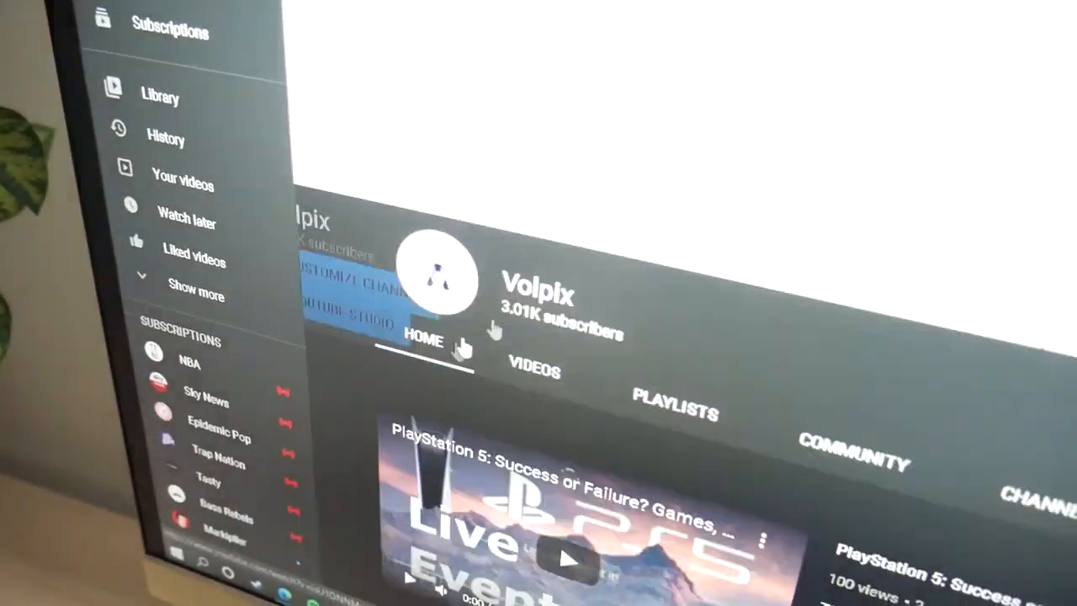
click(534, 370)
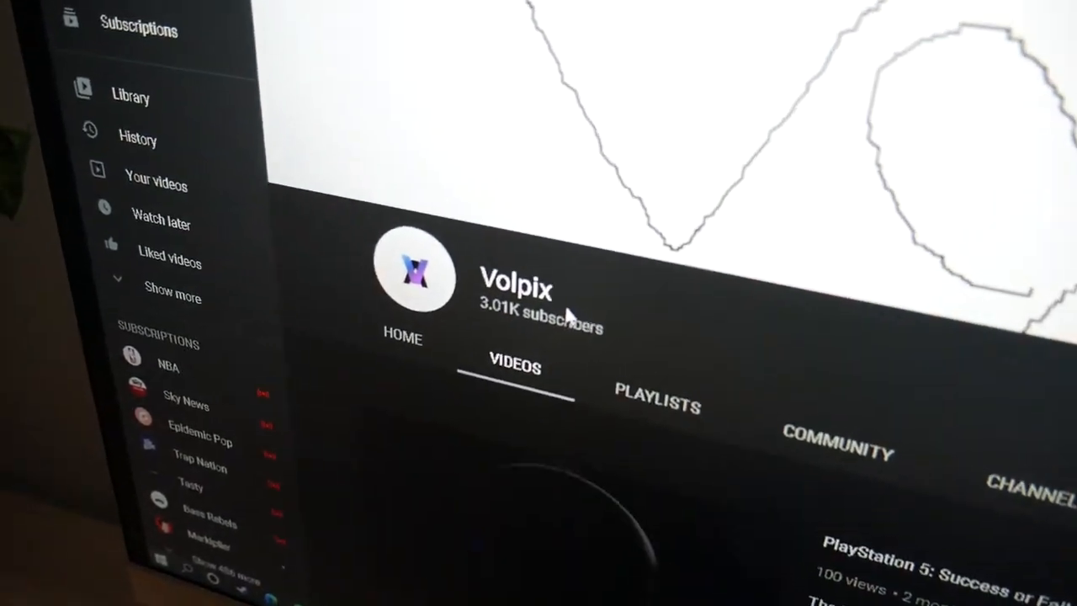
scroll(down, 3)
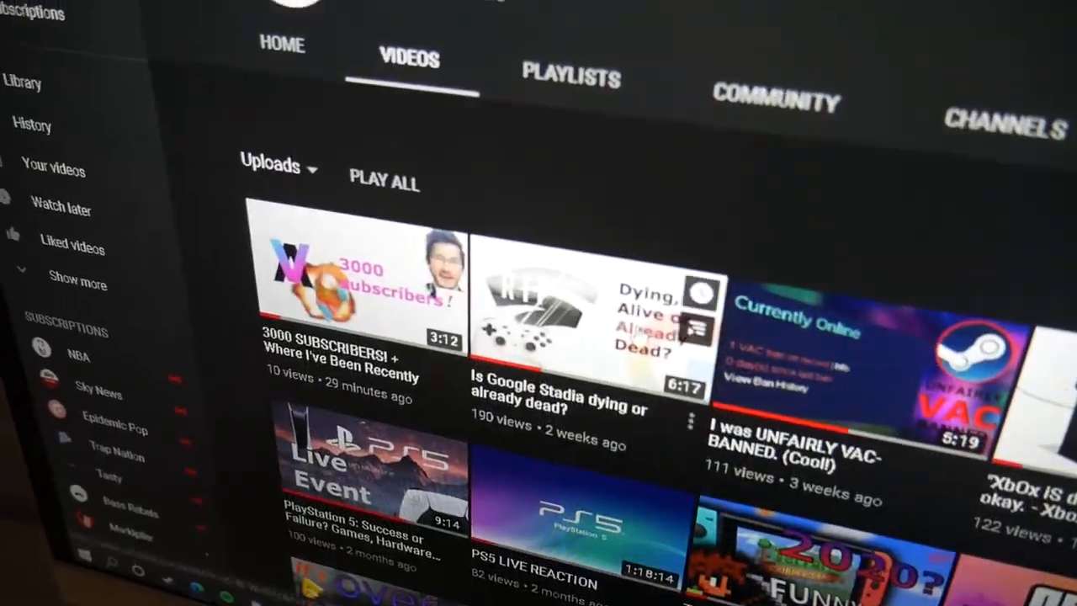